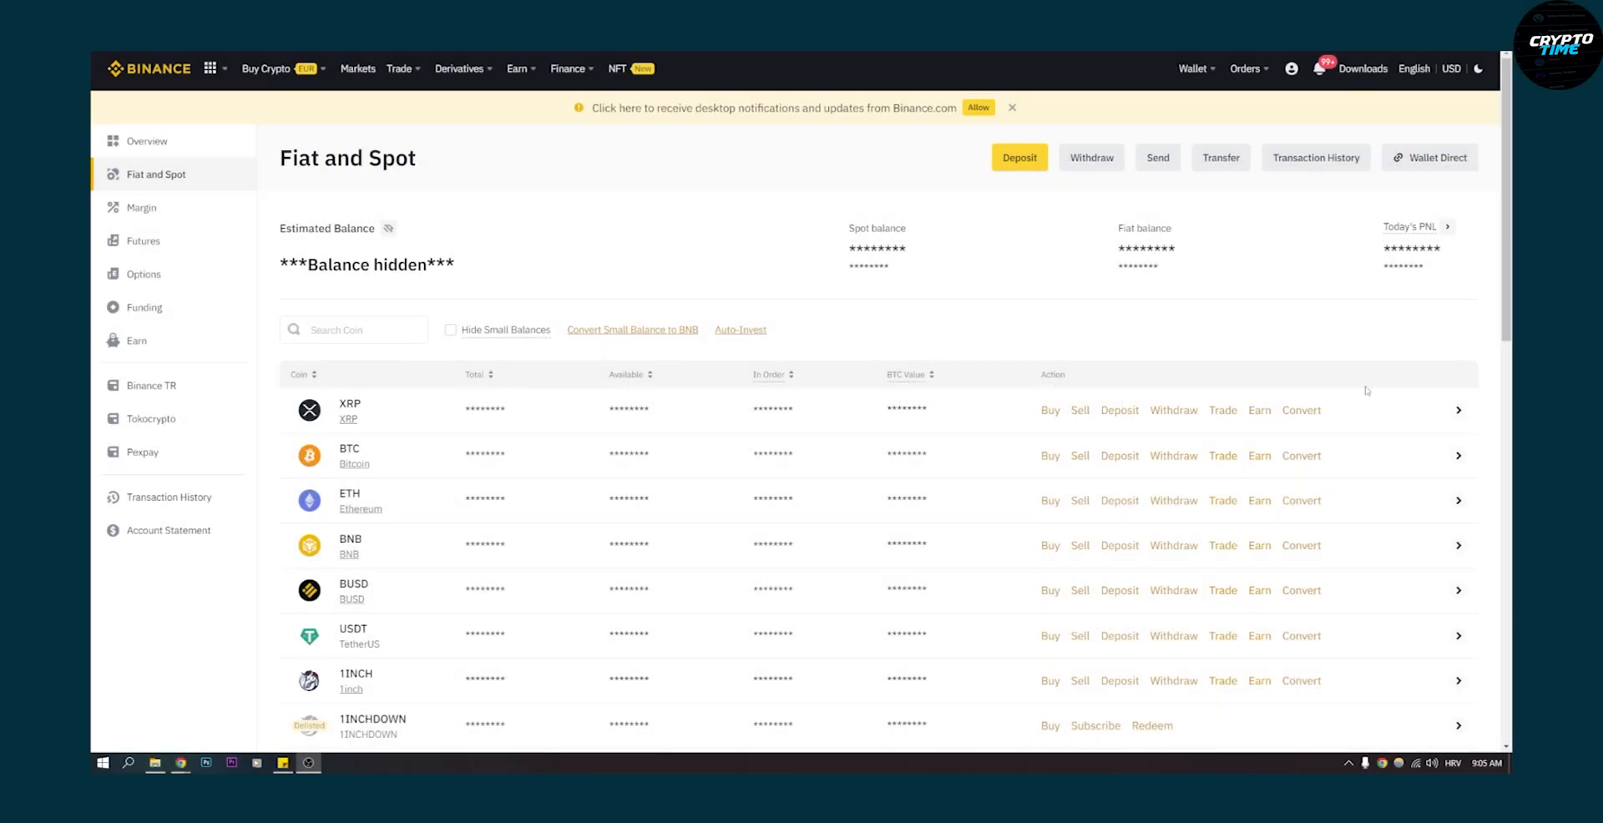
mouse_move(1192, 356)
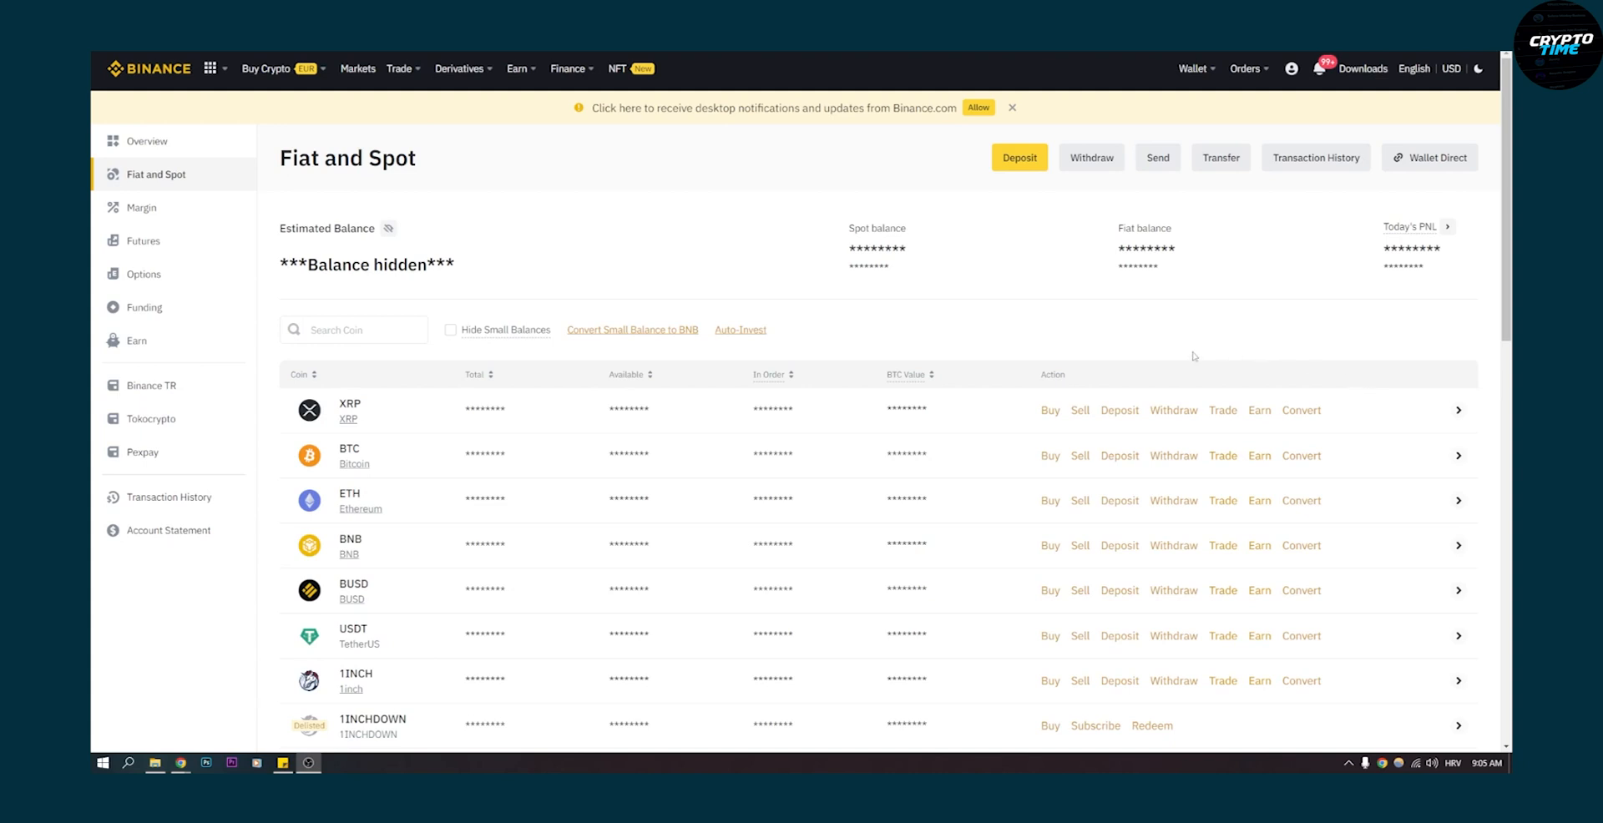
mouse_move(948, 319)
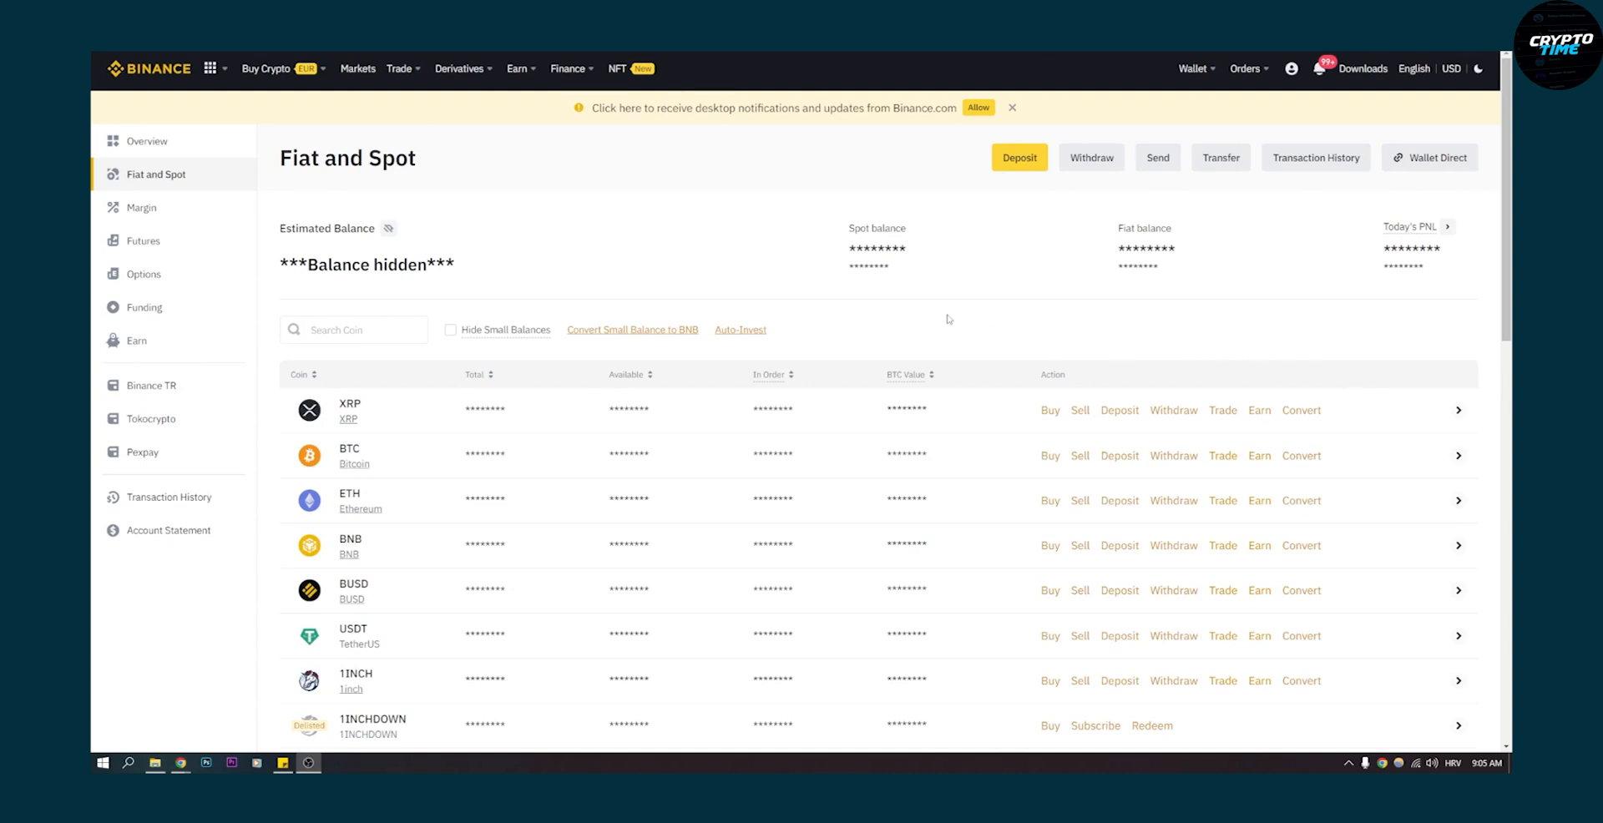
mouse_move(856, 242)
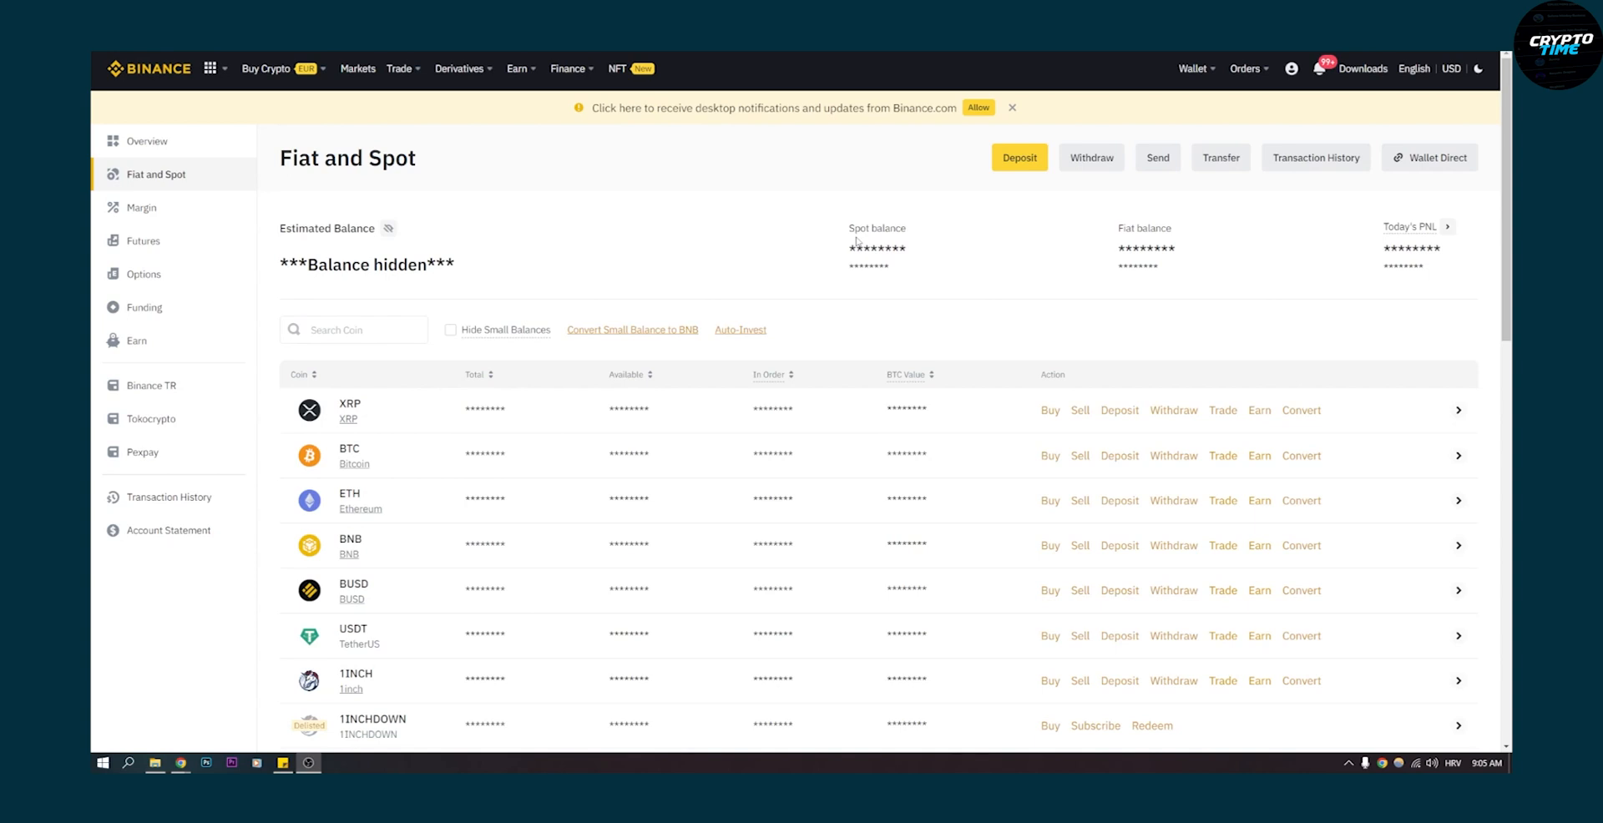
mouse_move(530, 221)
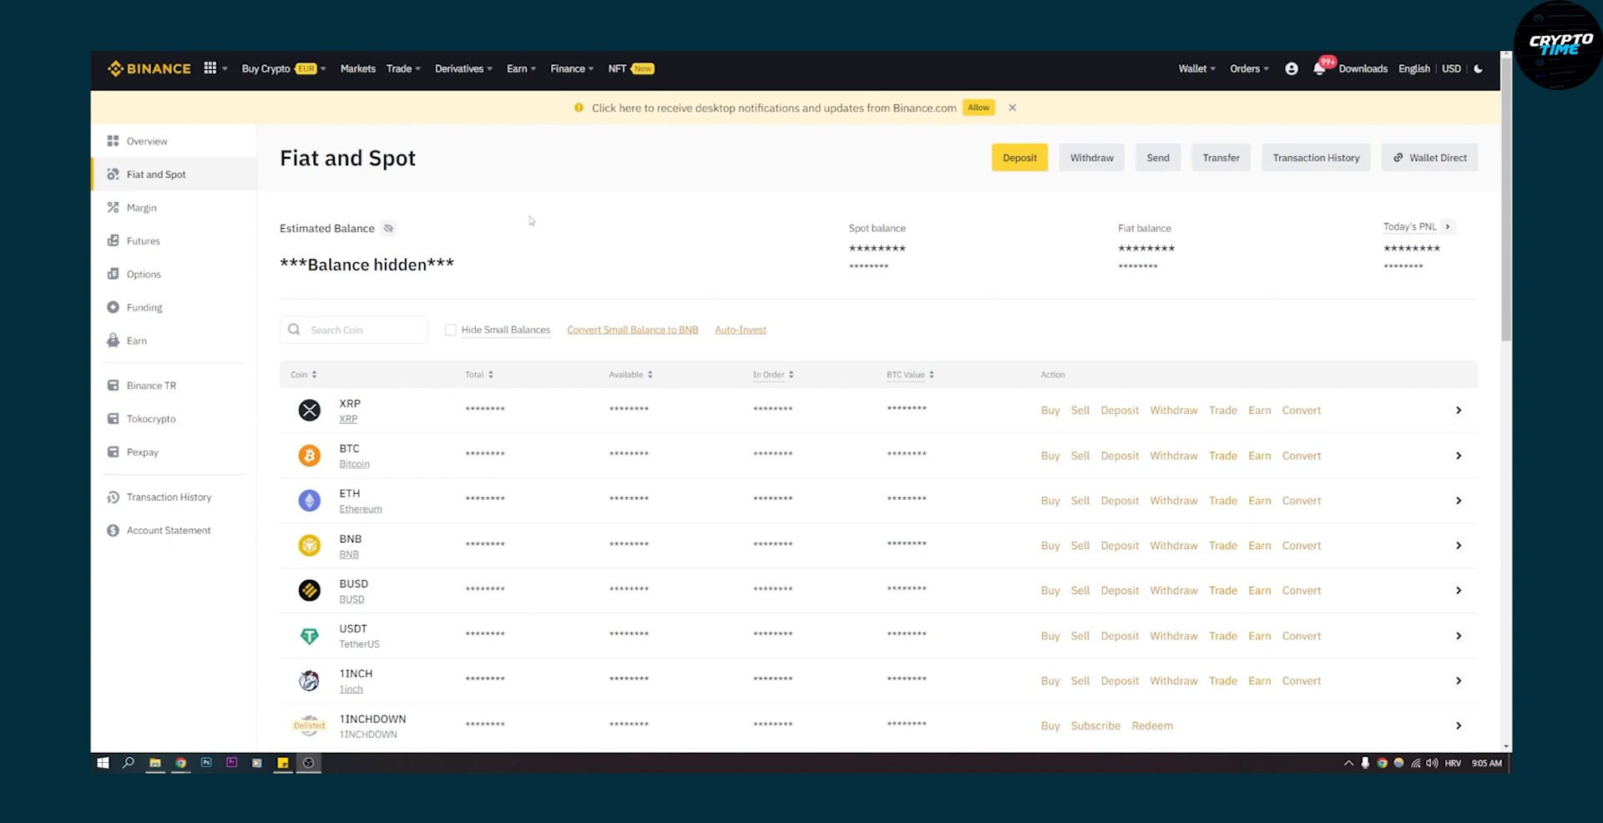
mouse_move(591, 217)
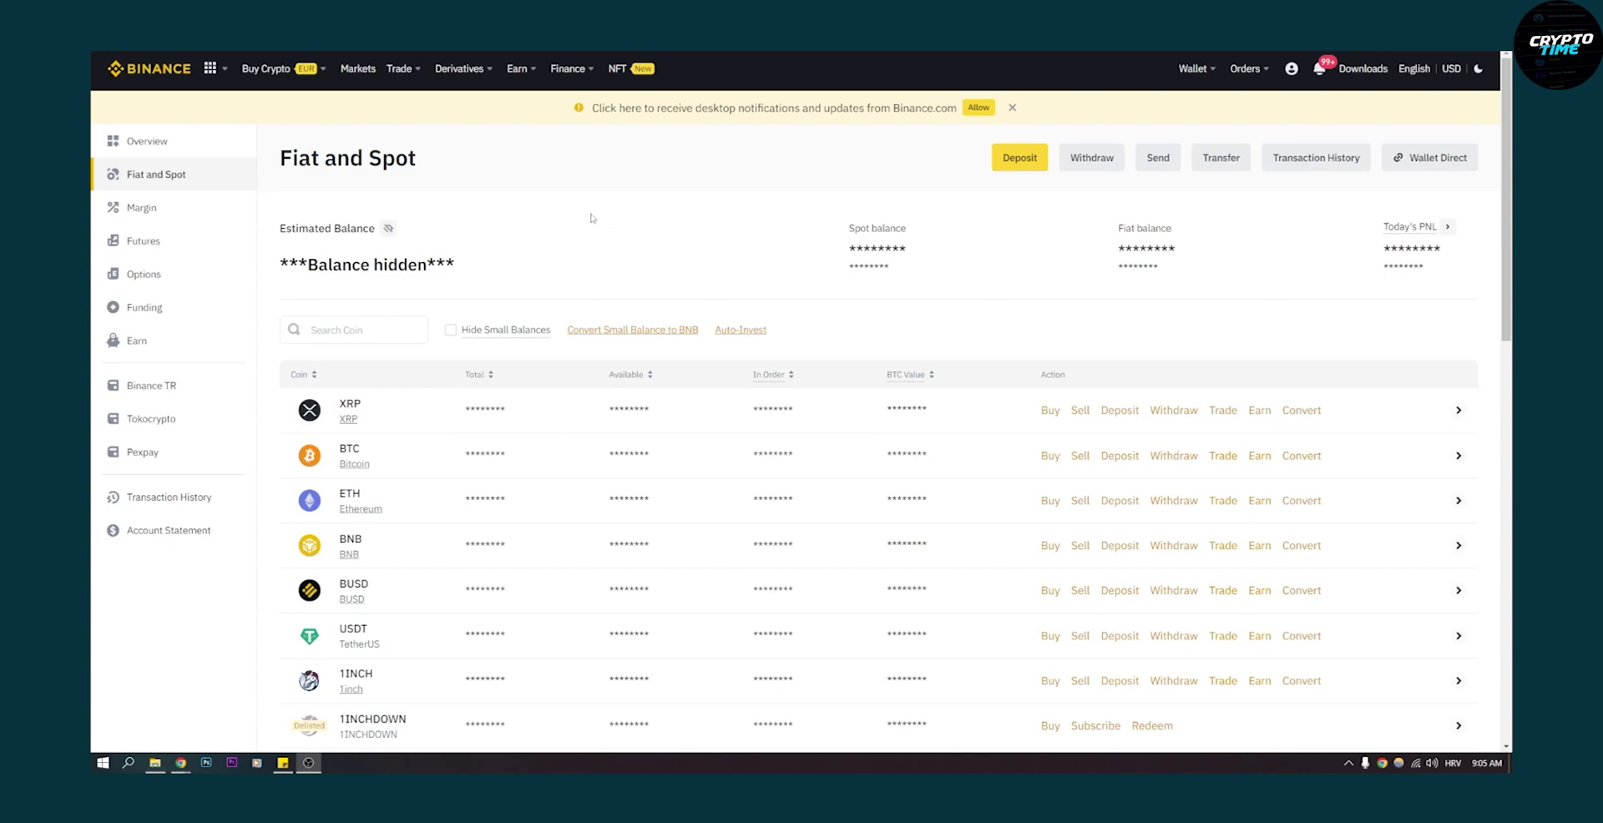
mouse_move(393, 641)
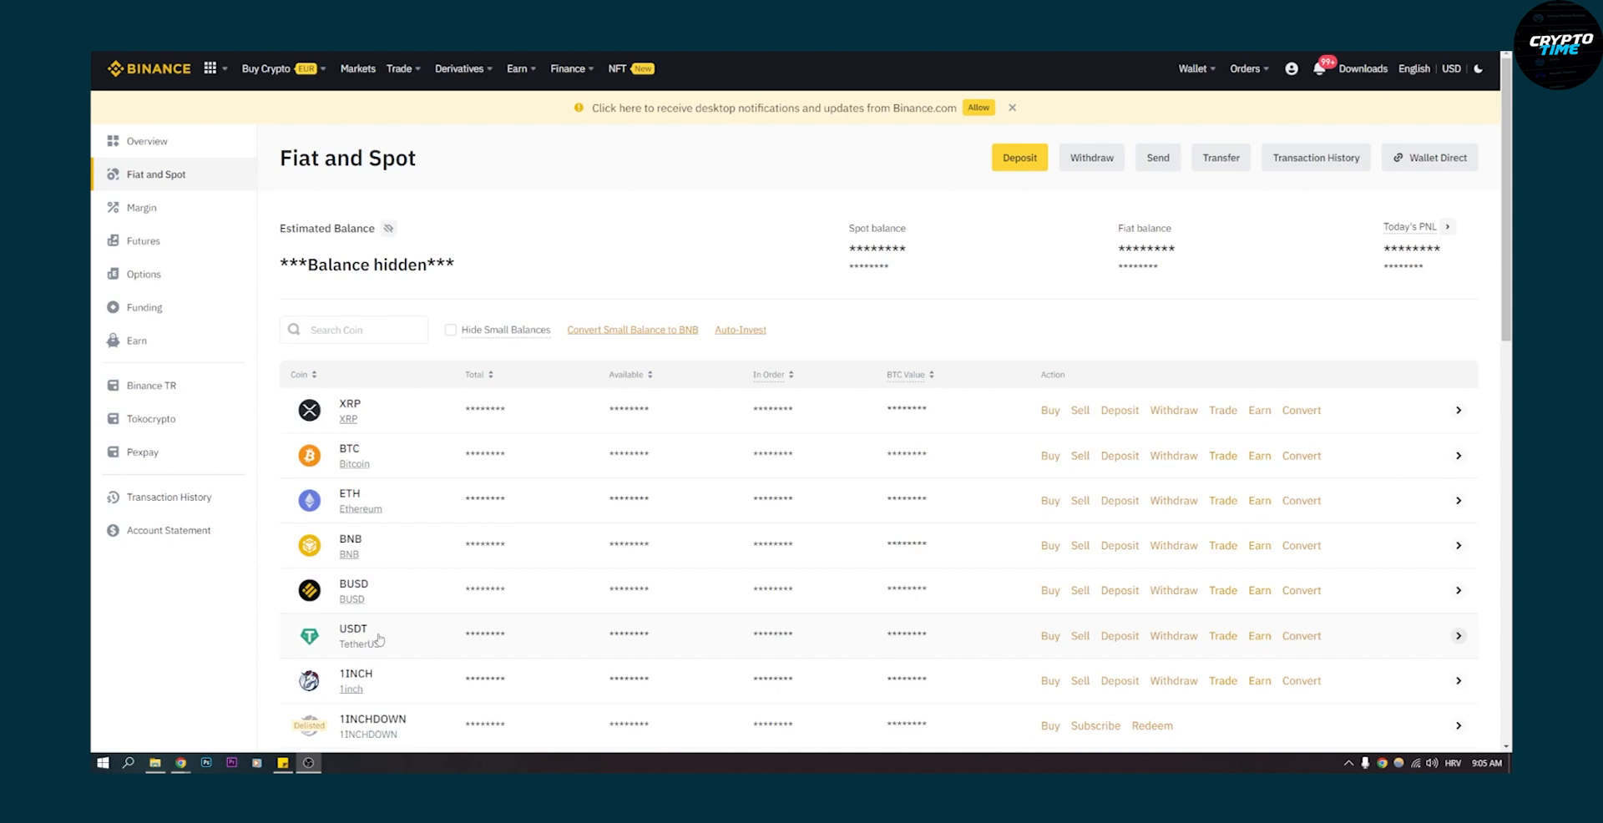
mouse_move(402, 552)
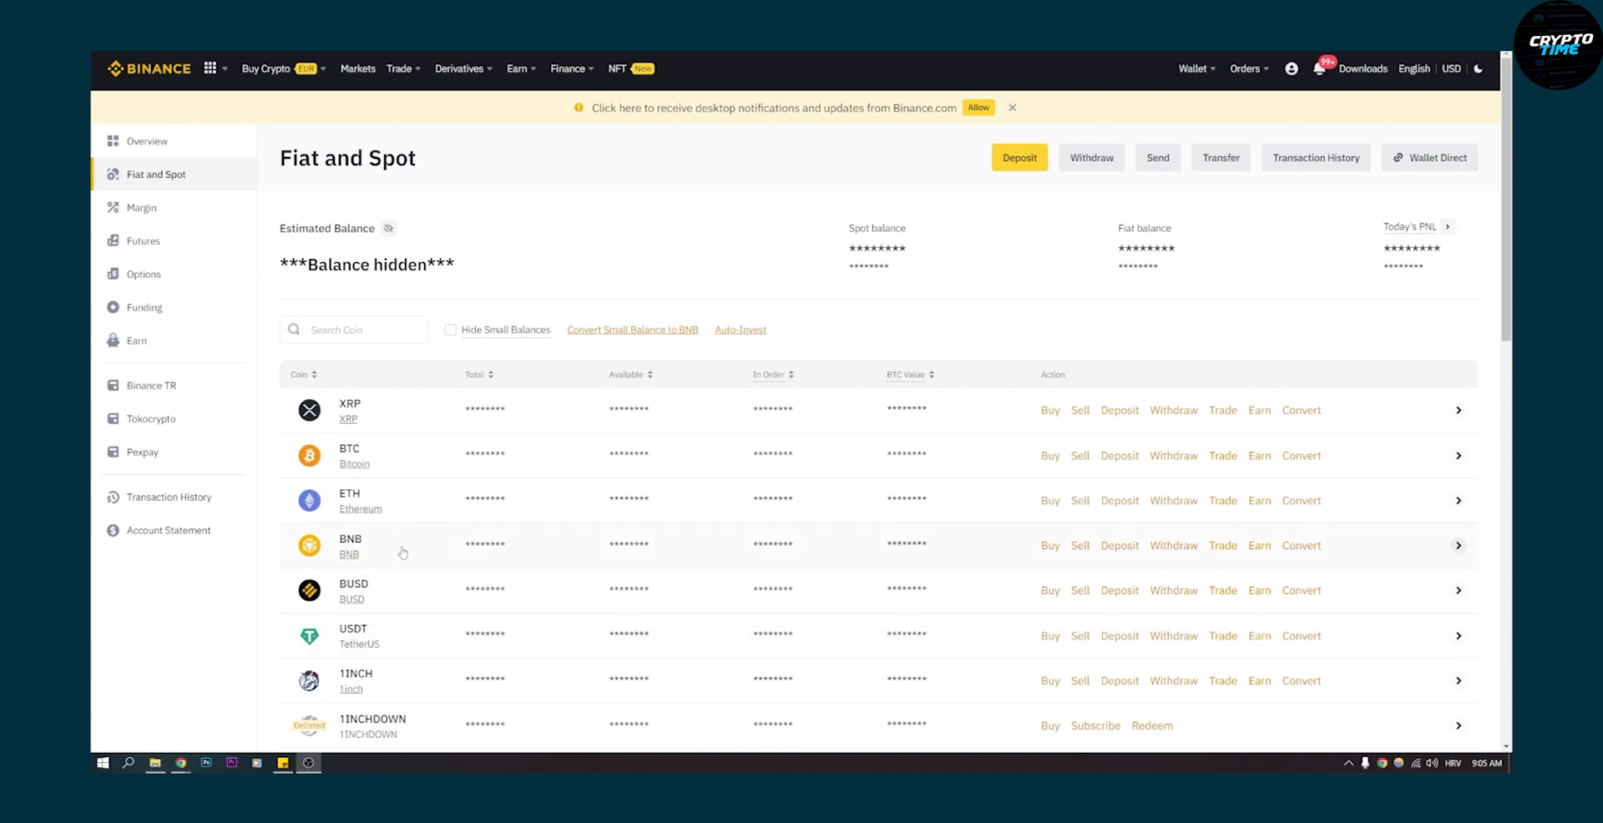
mouse_move(632, 328)
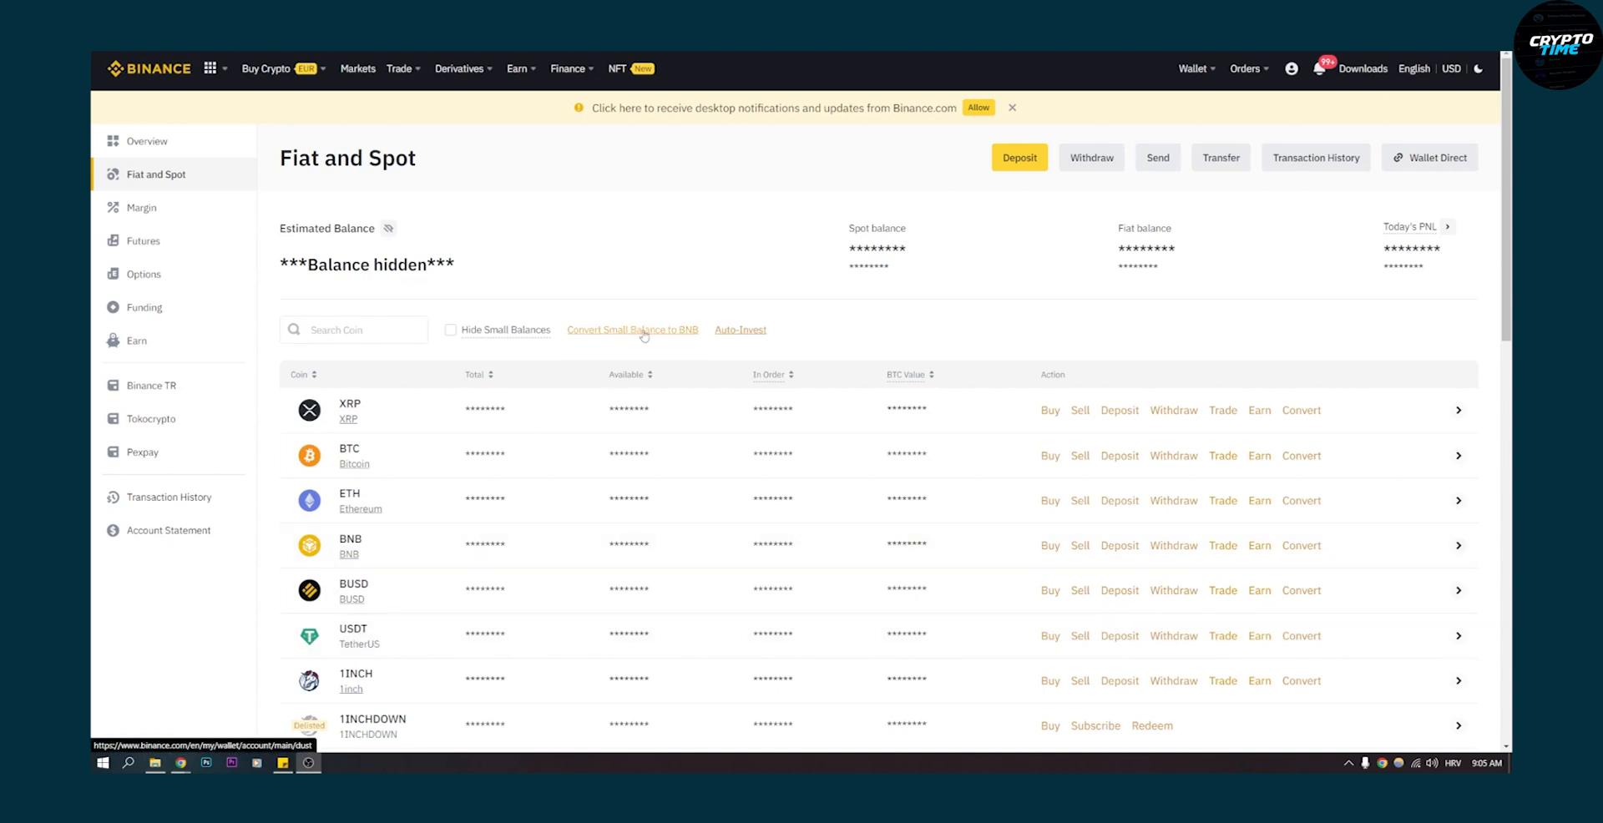
- Open Convert Small Balance to BNB, then select and deselect all coins
left_click(632, 329)
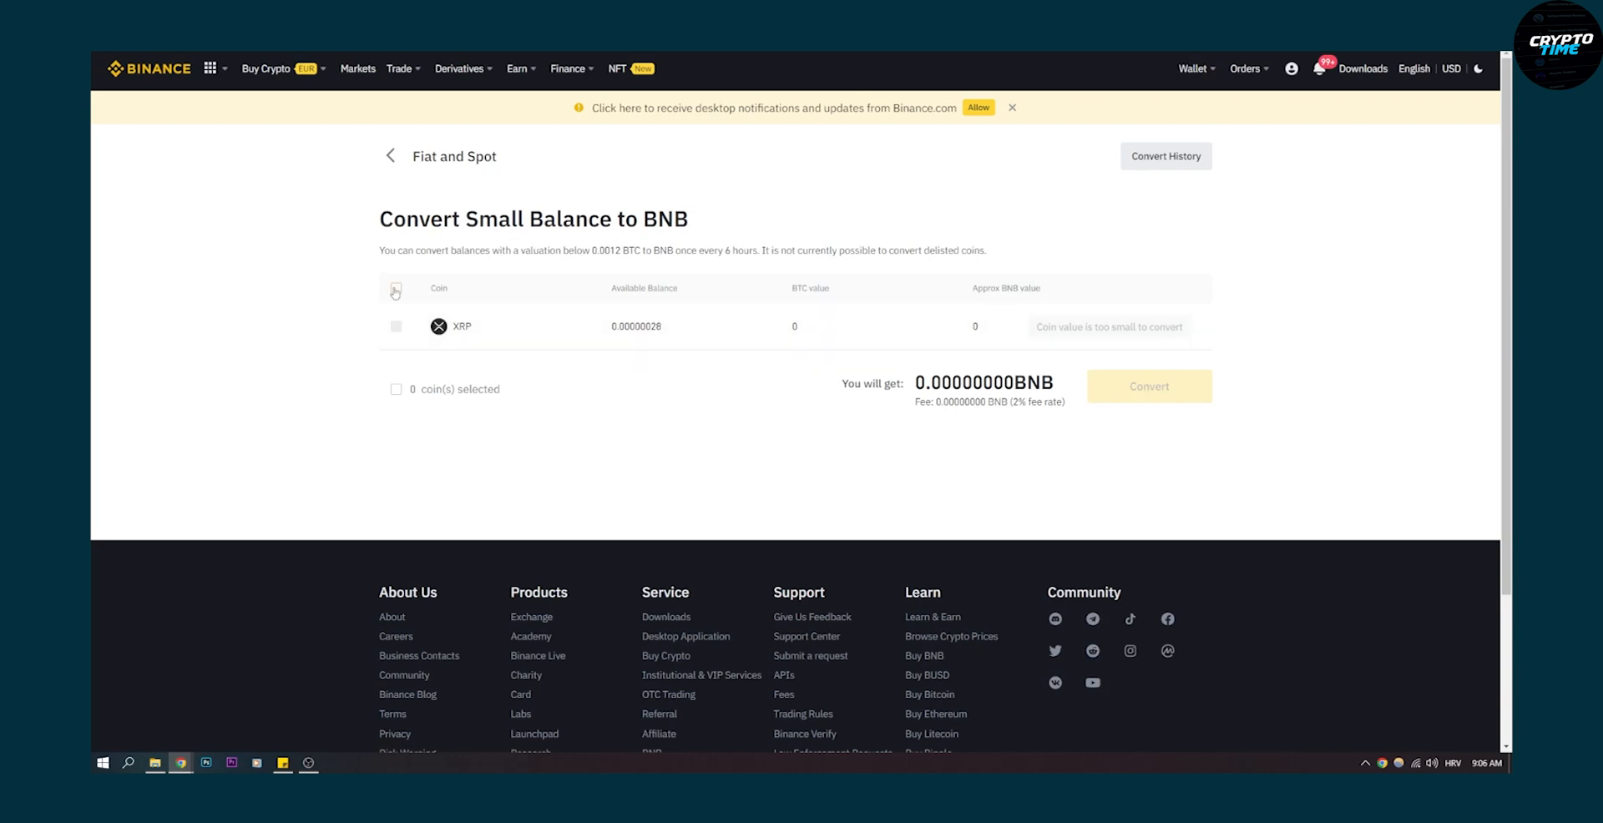
left_click(395, 288)
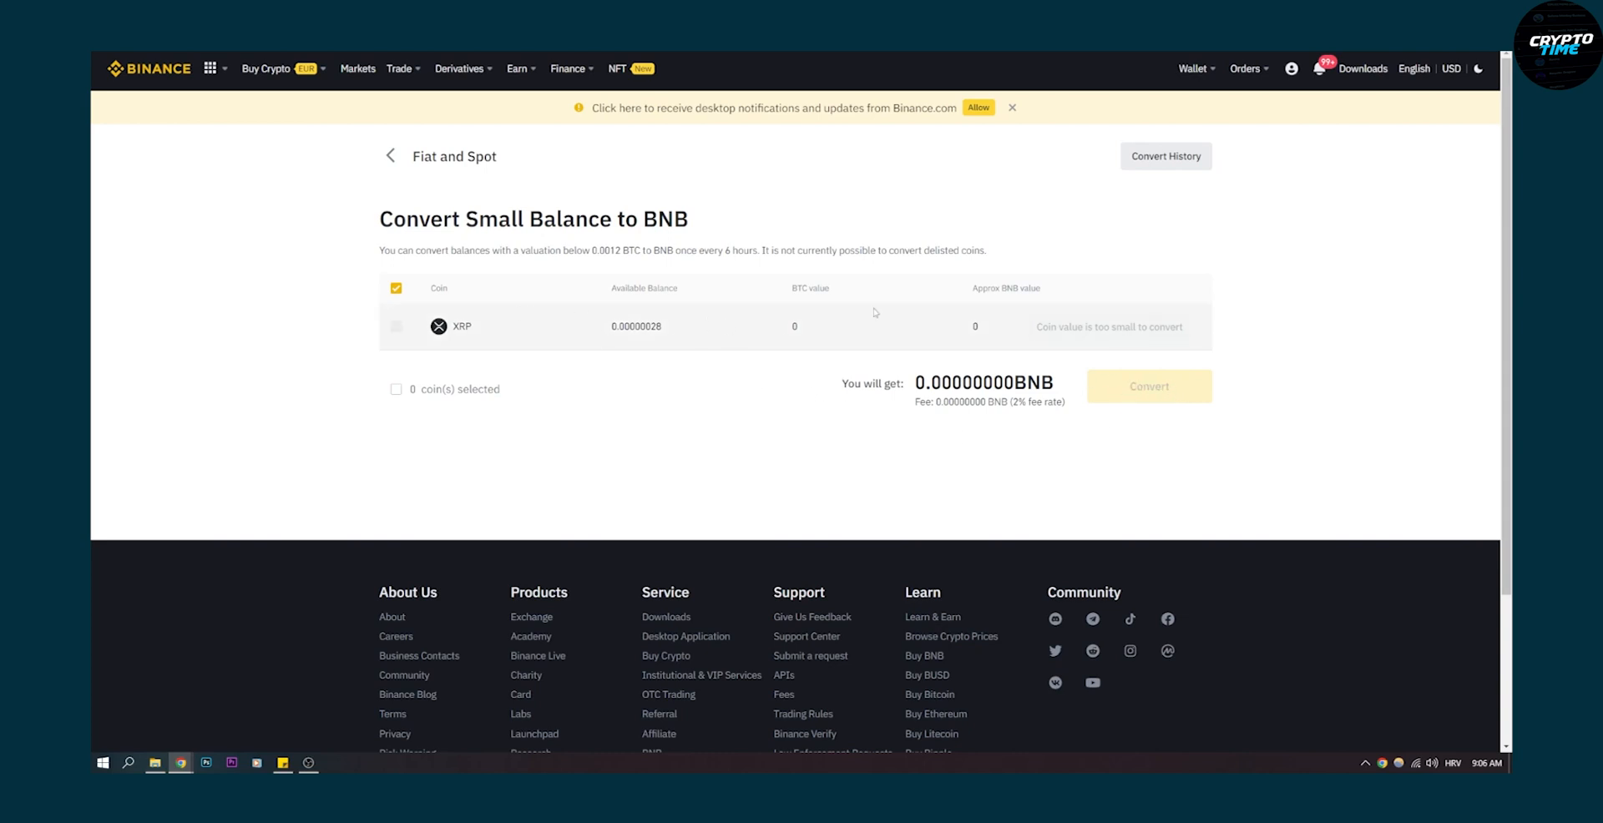
mouse_move(662, 414)
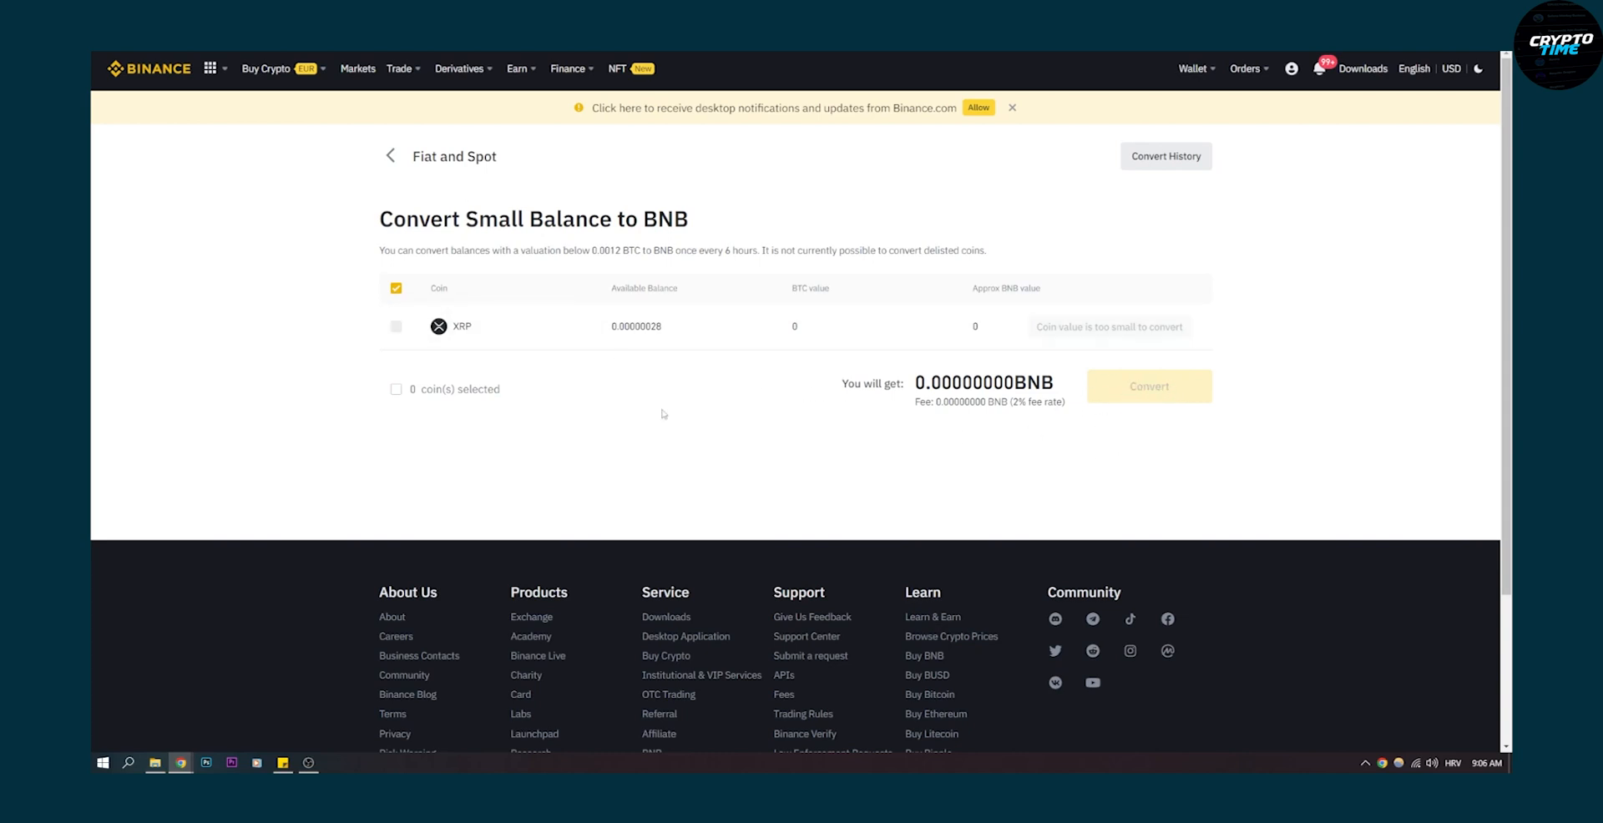
left_click(396, 287)
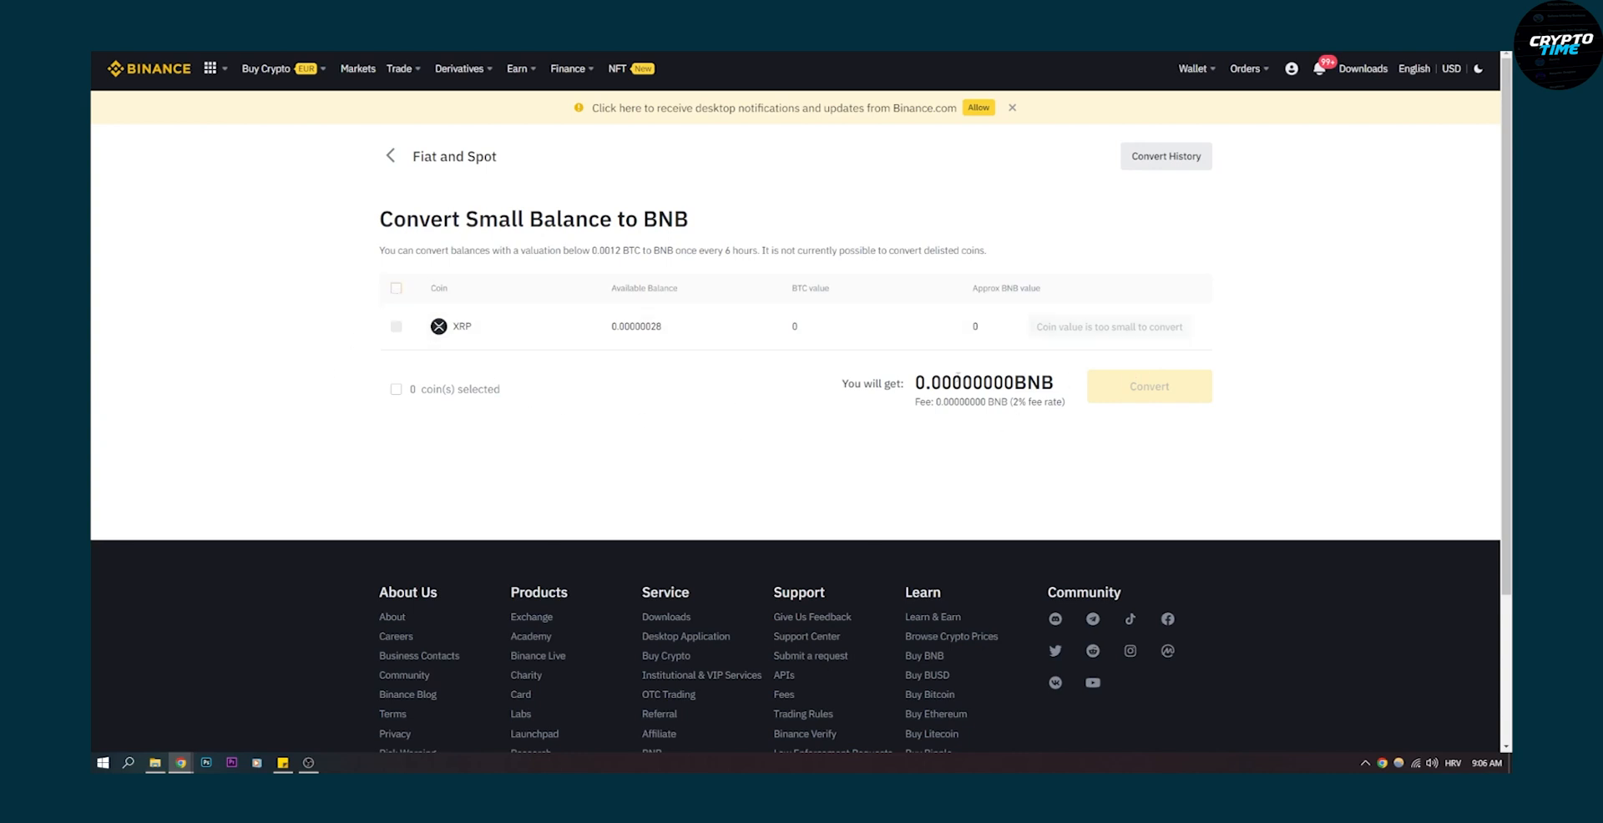
- Go to the Binance Convert page from the Trade menu
left_click(265, 69)
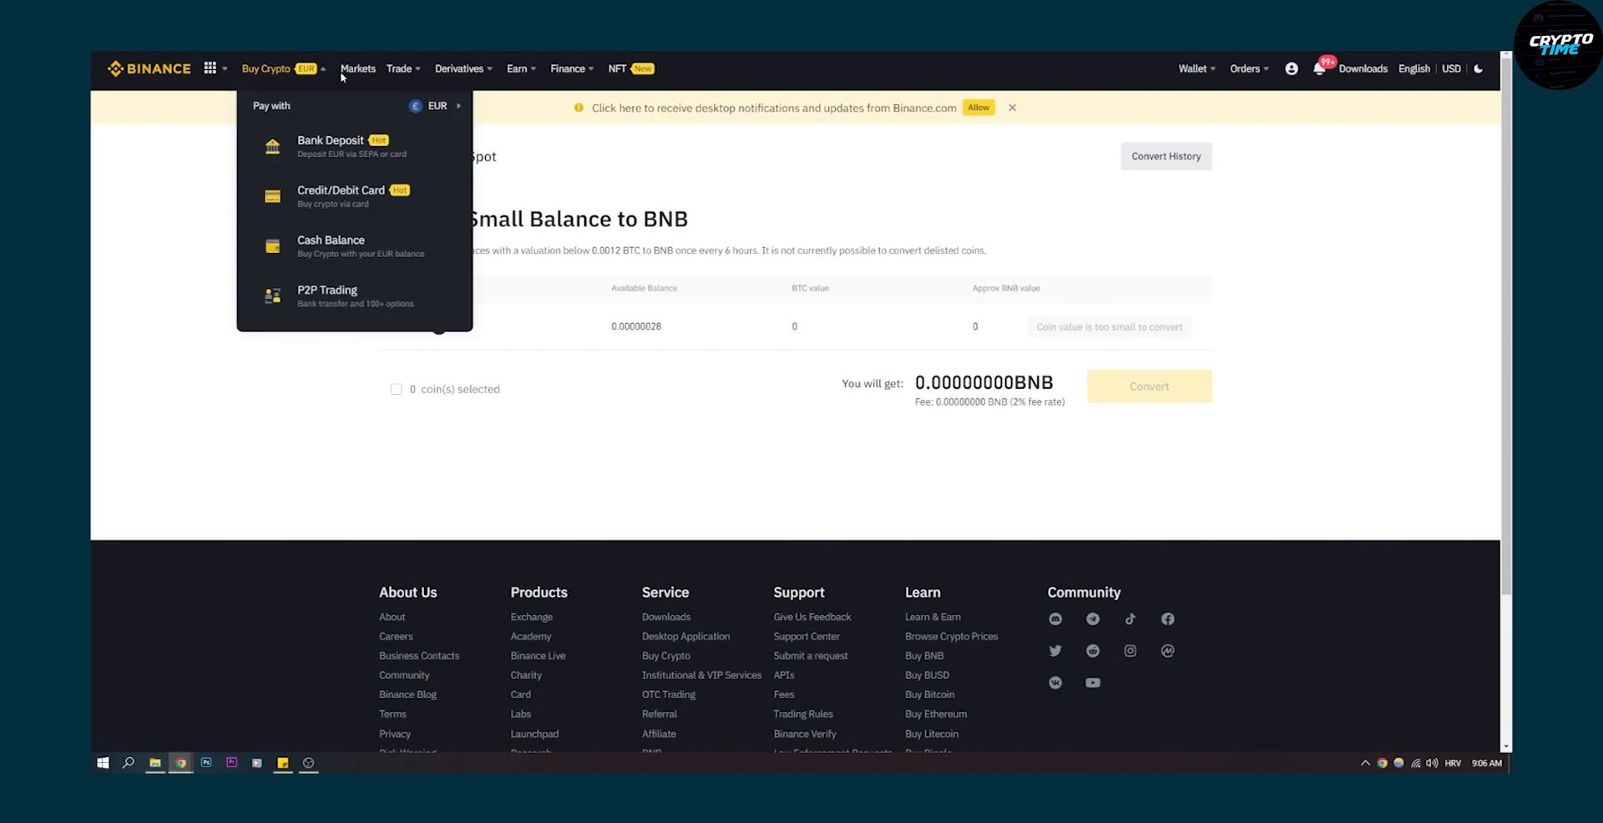
left_click(400, 69)
type("bn")
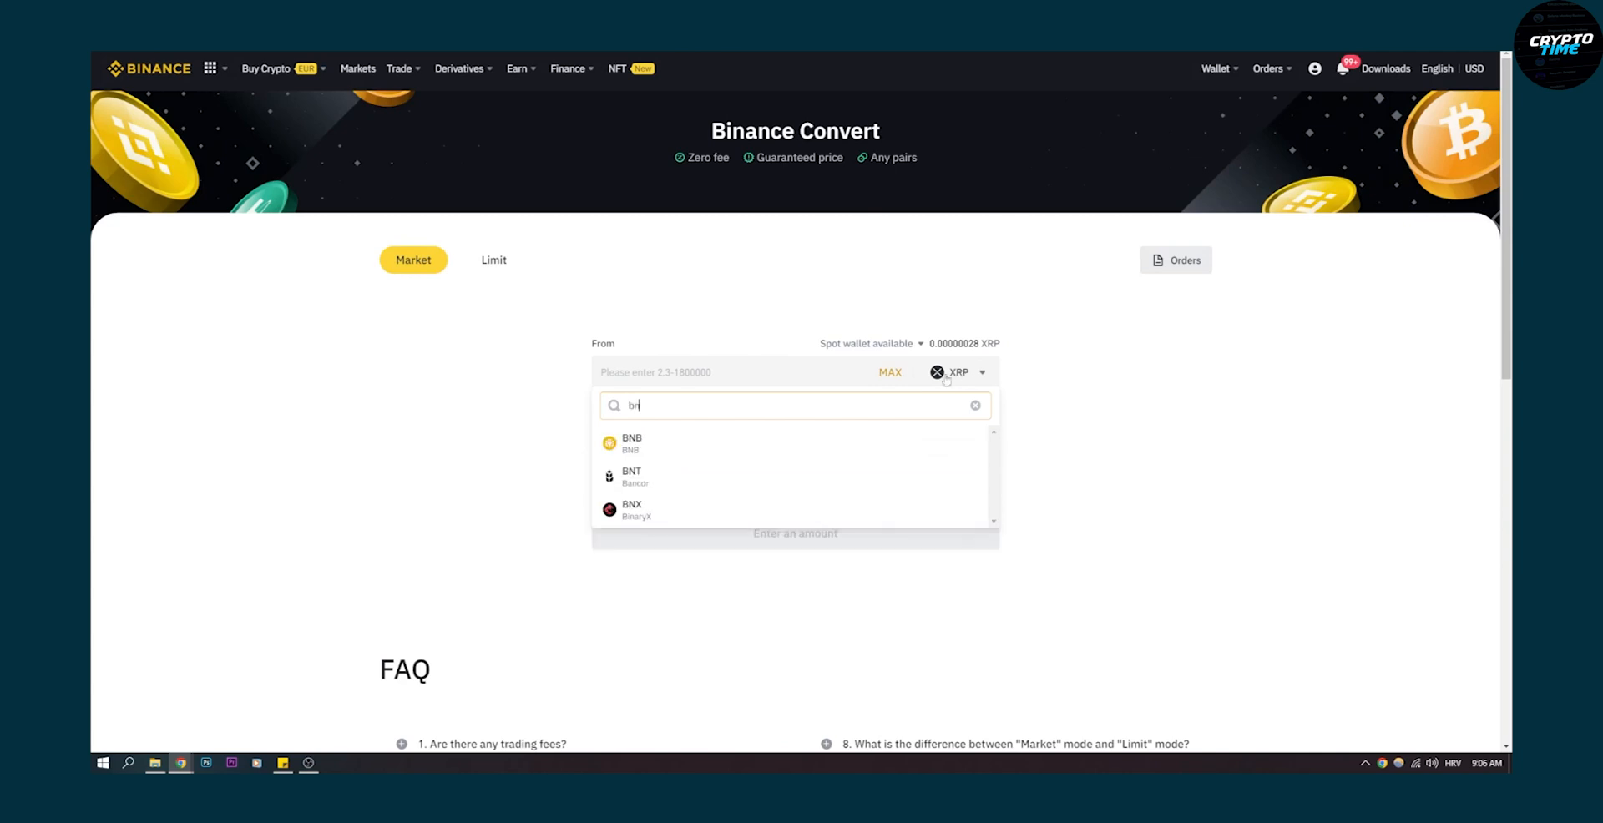
- Choose BNB as the From coin and USDT as the To coin
left_click(631, 442)
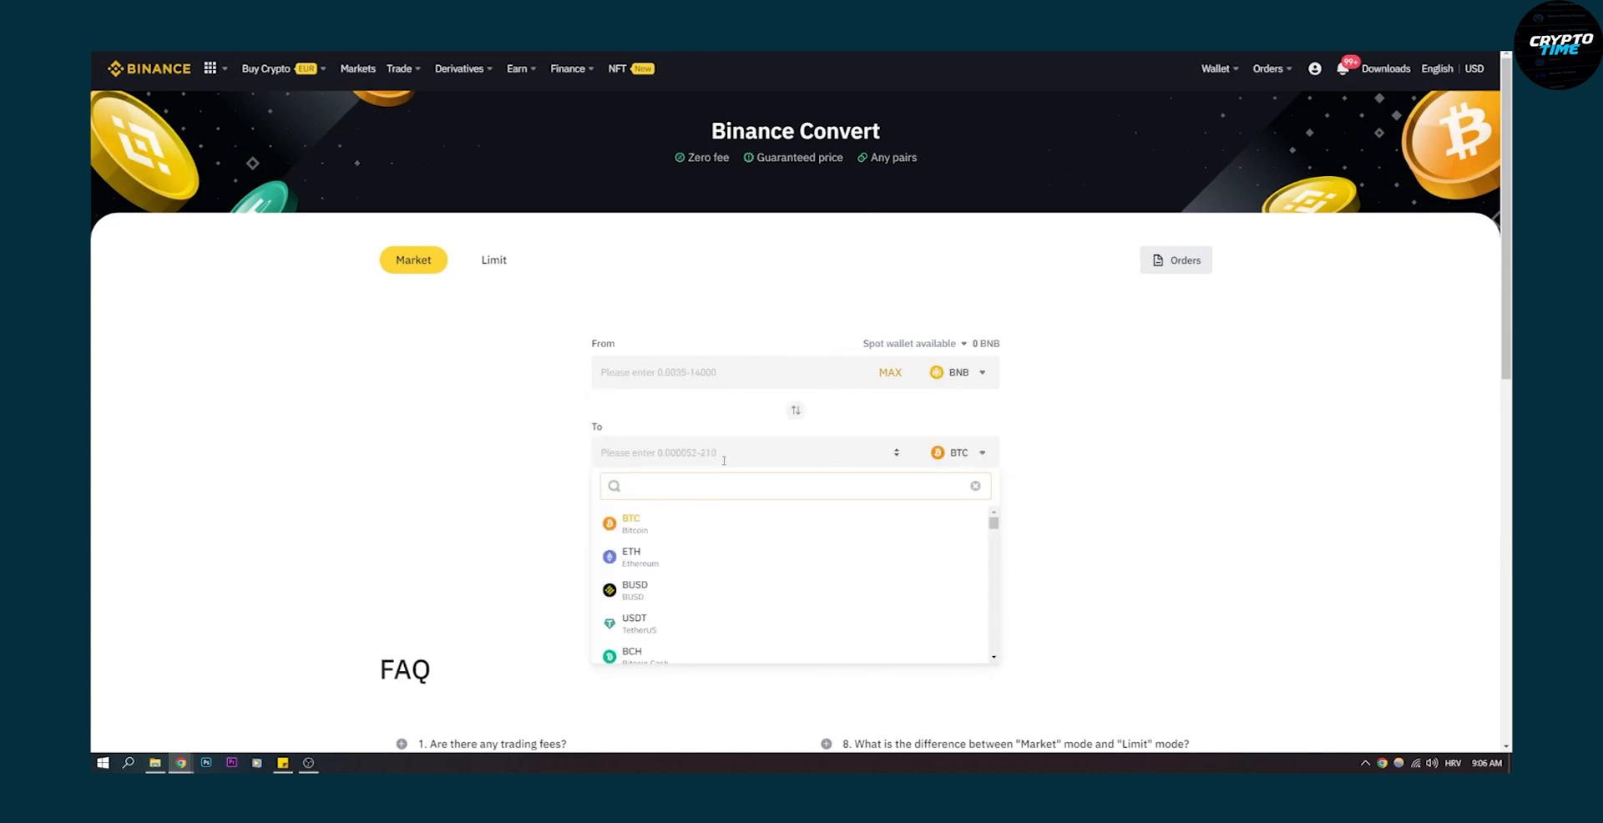
left_click(634, 622)
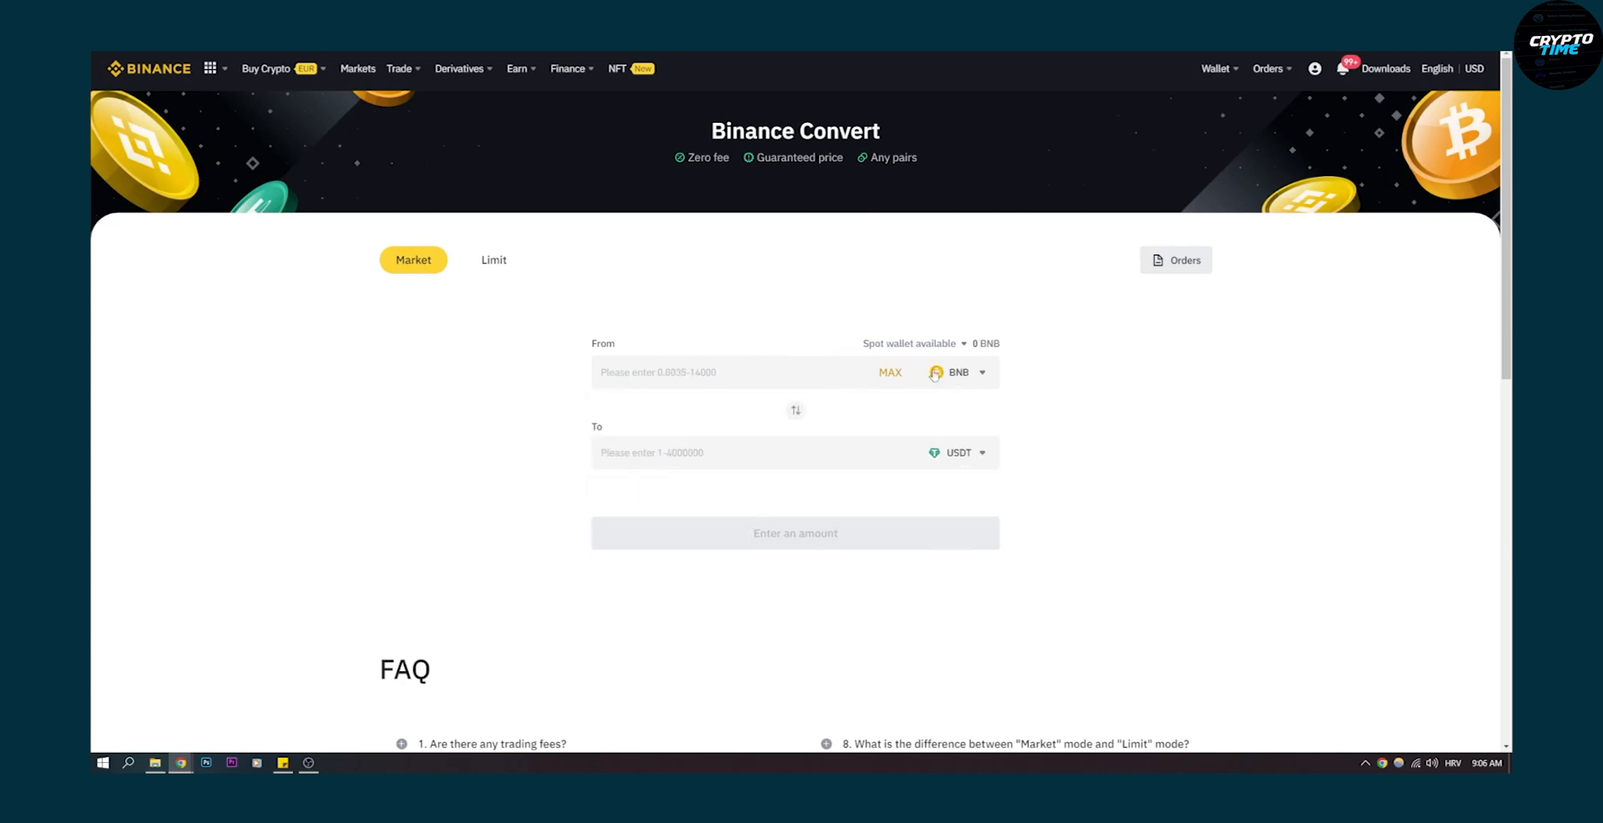
mouse_move(1030, 401)
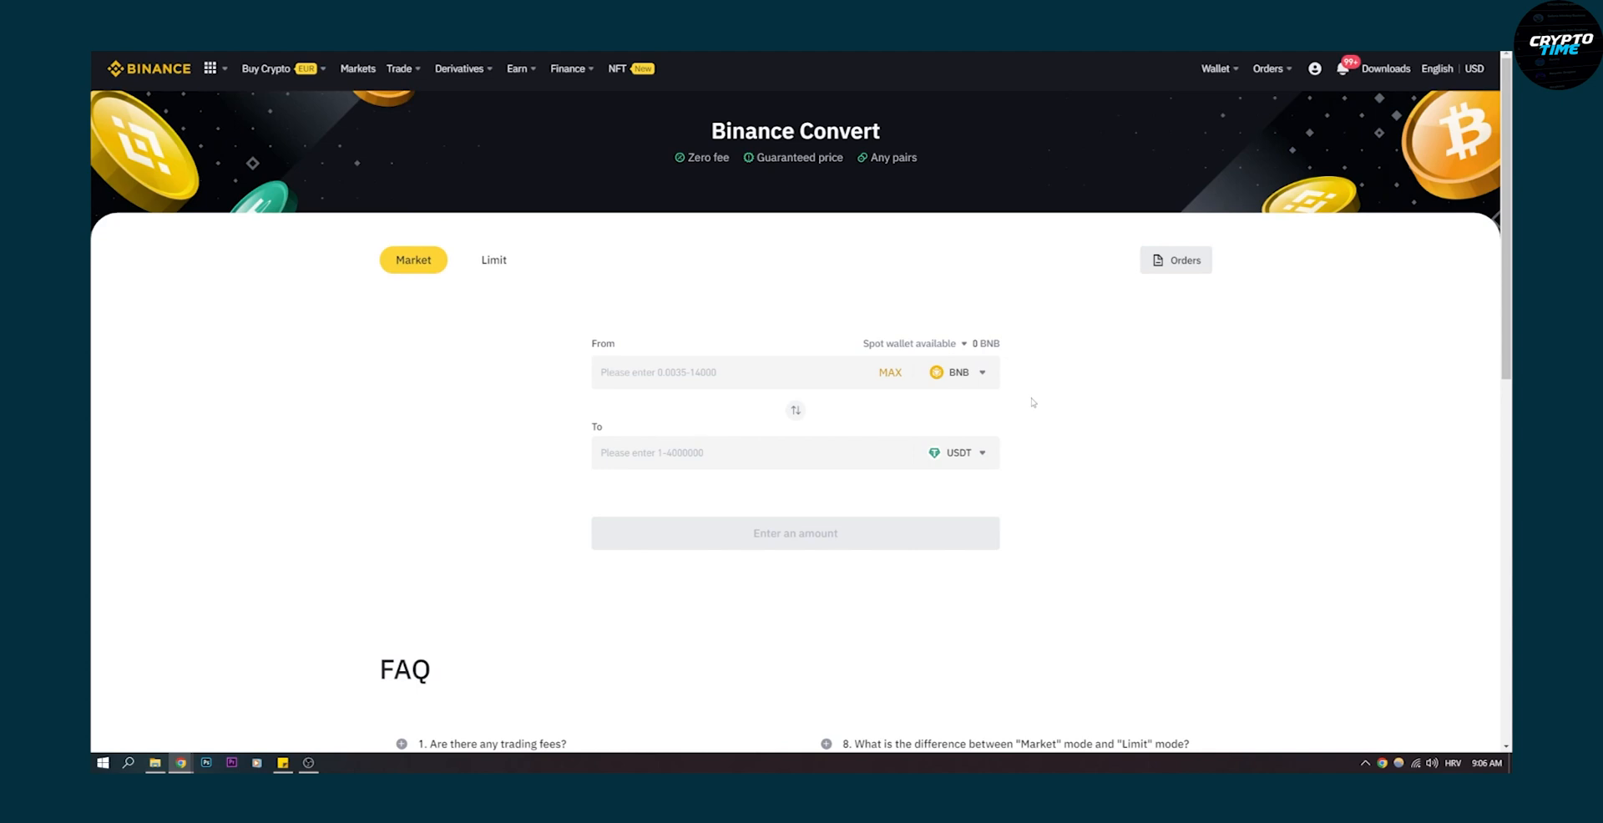
mouse_move(965, 398)
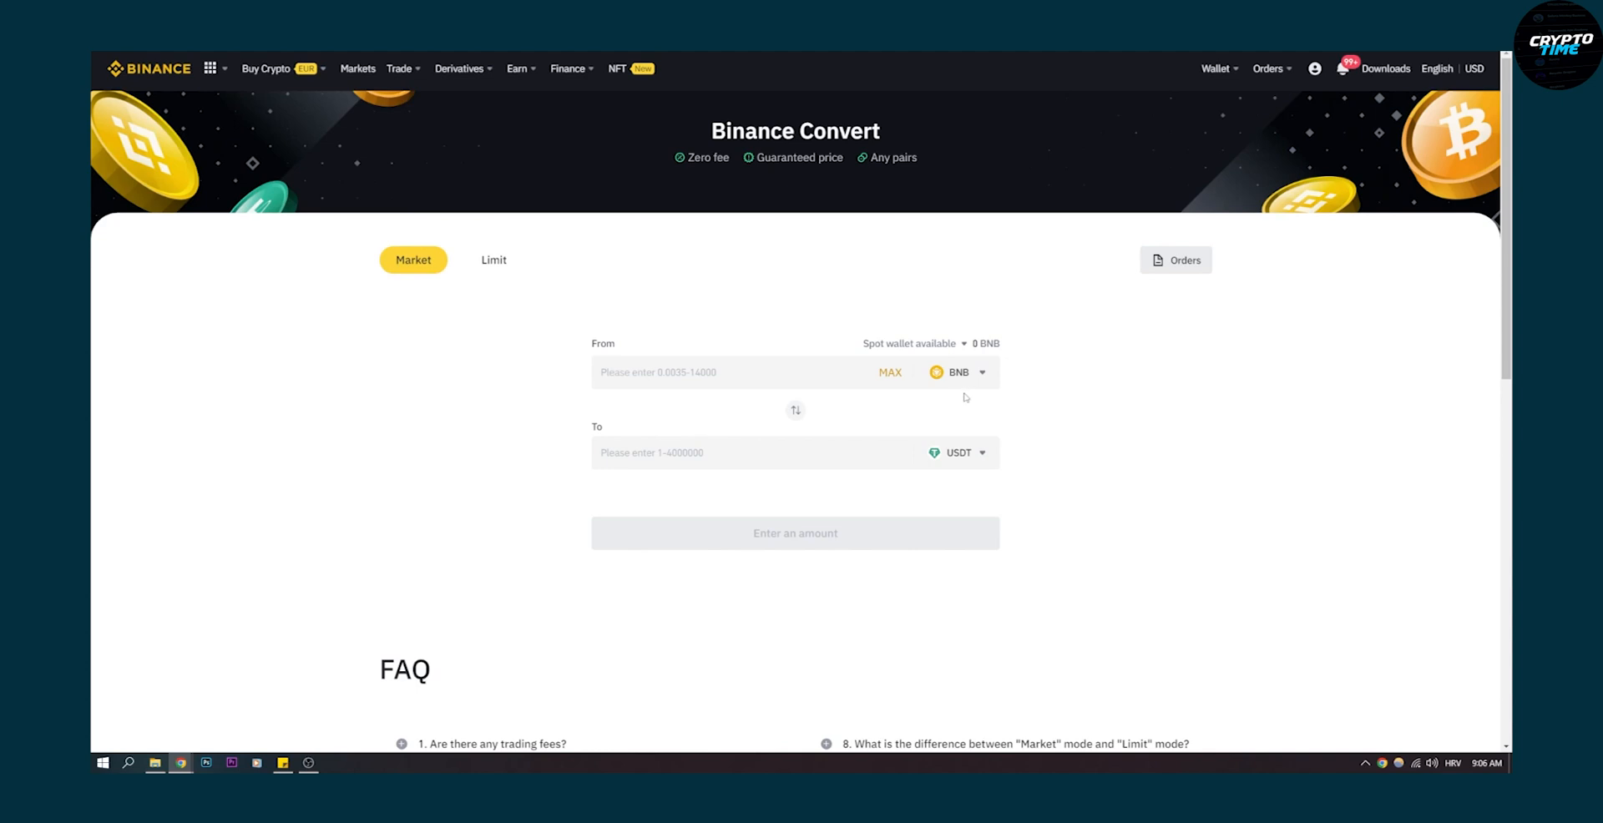